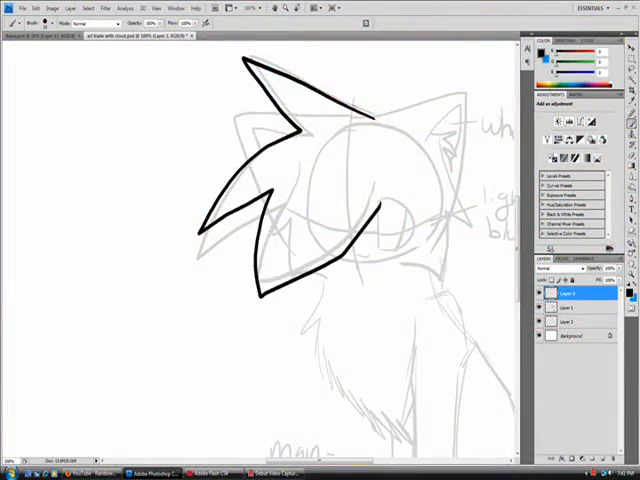
Undo the last ink stroke on the spiky head outline to redo it cleanly.
key(ctrl+z)
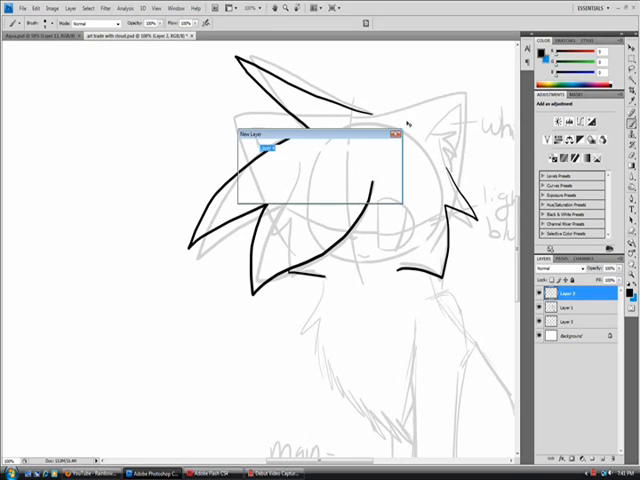
Resume inking and trace a black lineart stroke along the cat's face.
click(390, 132)
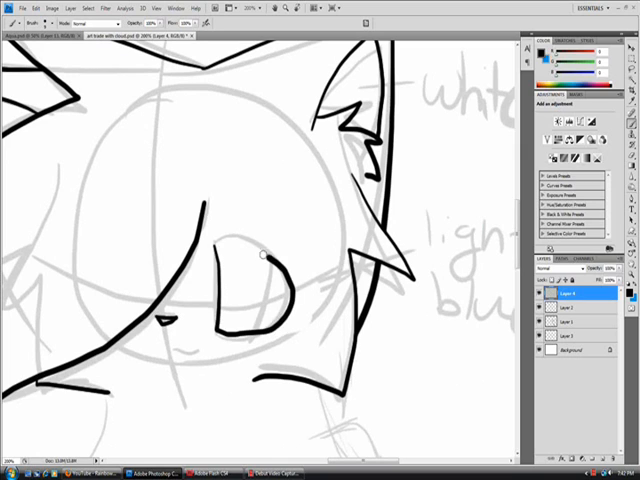
drag(260, 256, 184, 344)
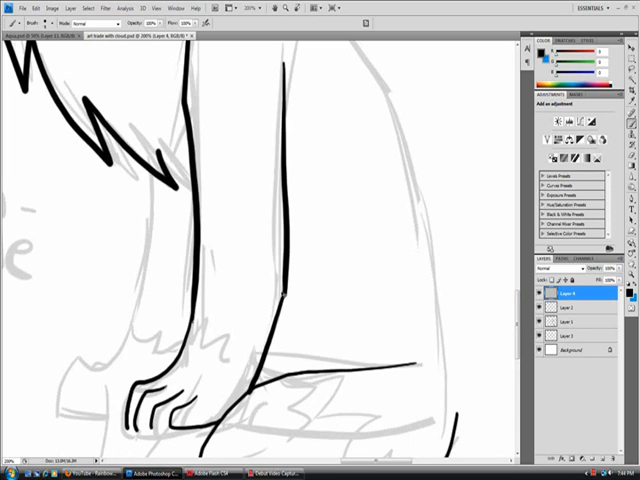
Fill the cat's body region with flat purple using the Paint Bucket.
click(576, 308)
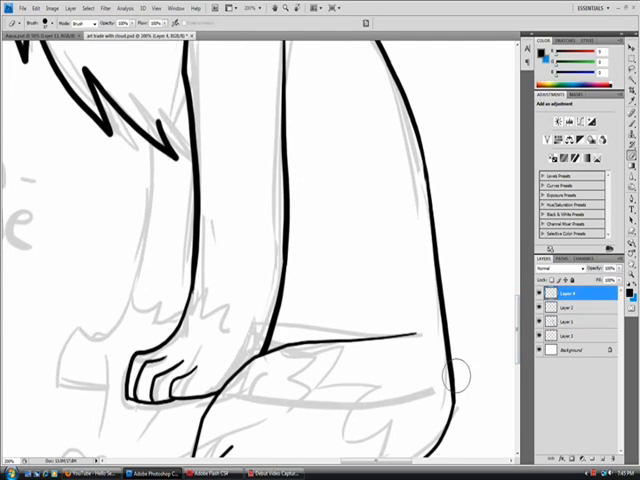
click(580, 312)
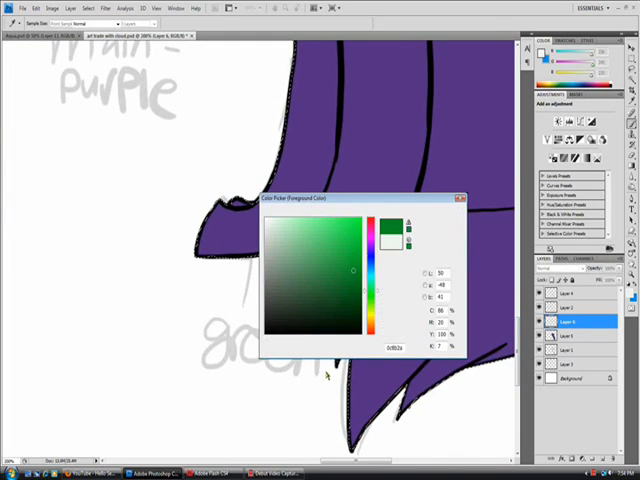
Confirm the chosen colour in the Color Picker before painting the blue eye.
click(452, 200)
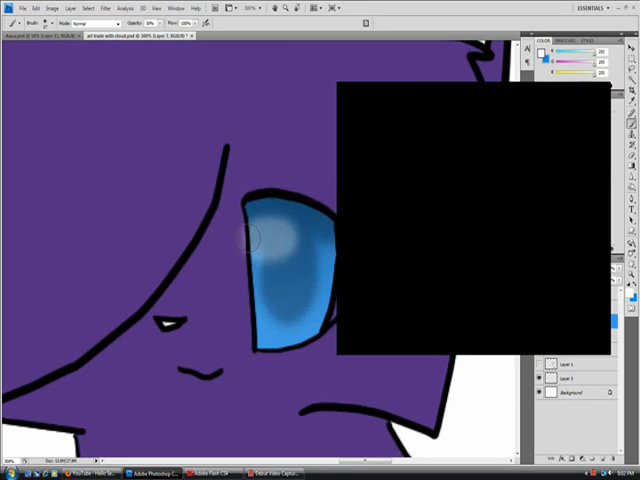
Paint green shading onto the lower body and zoom out to view the whole cat.
click(276, 236)
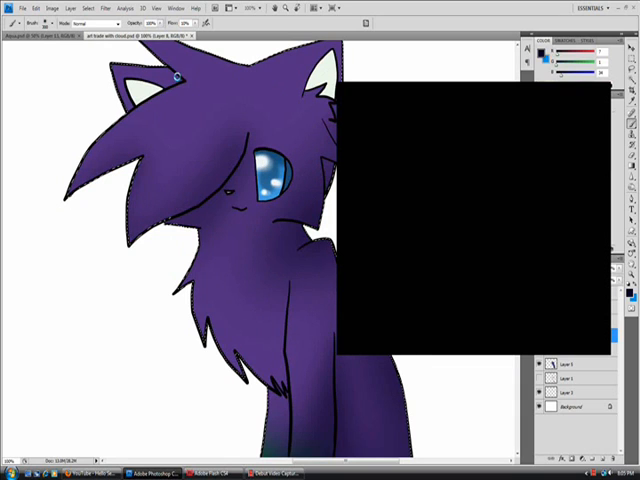
scroll(down, 3)
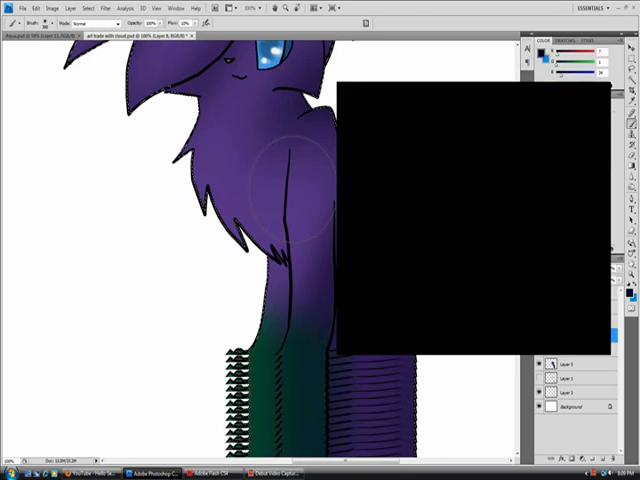